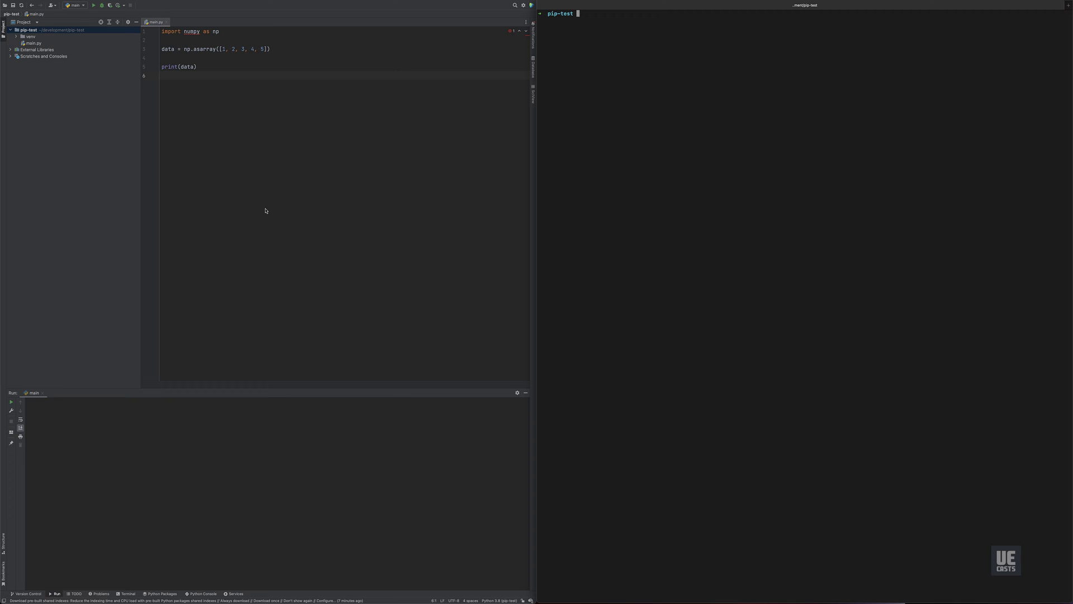
mouse_move(728, 141)
type("source venv/bin/")
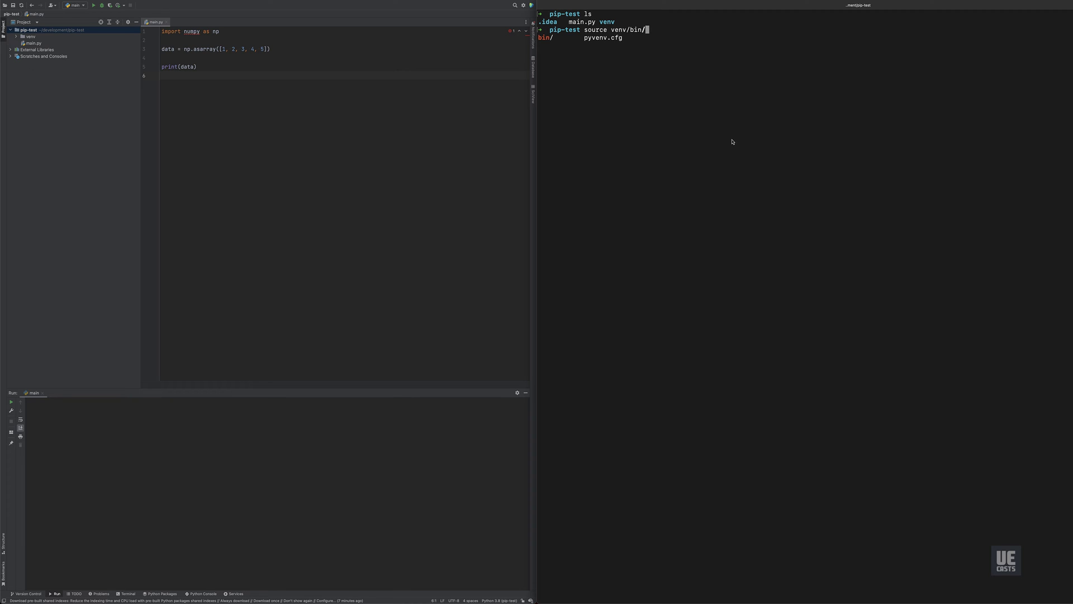
Activate the project venv and list its packages, showing numpy 1.23.3.
type("activate")
key("Return")
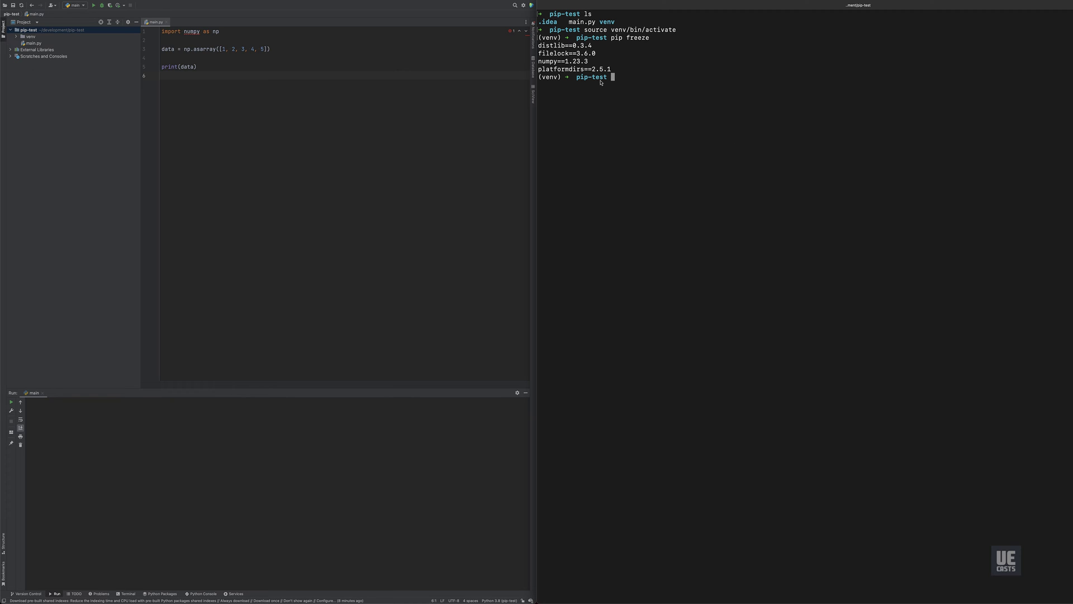
double_click(561, 61)
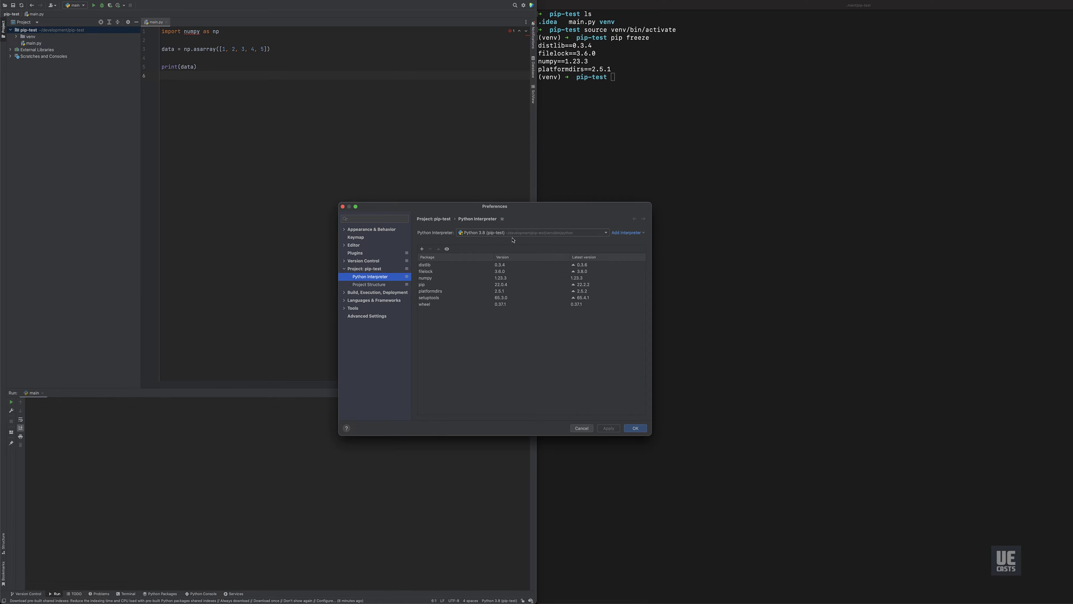
Select numpy 1.23.3 in PyCharm's Python Interpreter package list.
left_click(425, 278)
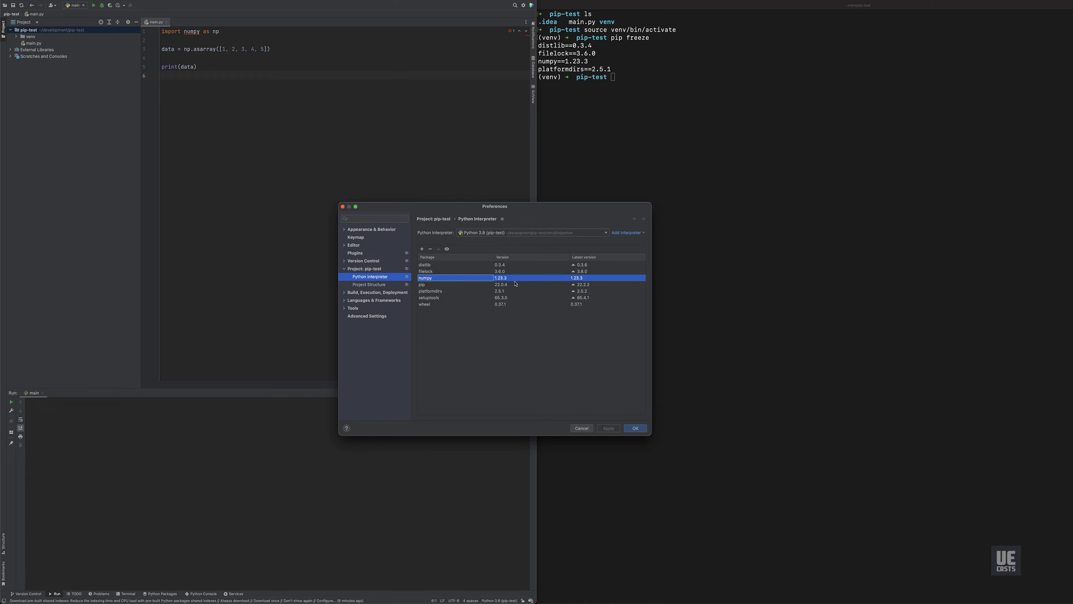
mouse_move(515, 284)
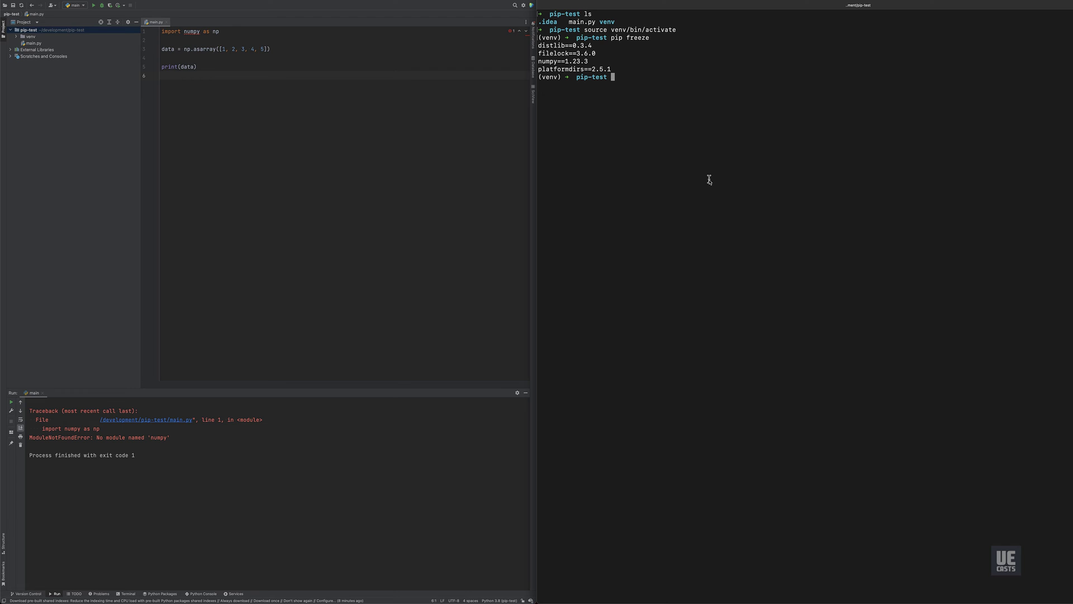
Attempt pip uninstall numpy in the venv, get refused, and rerun pip freeze.
type("pip uni")
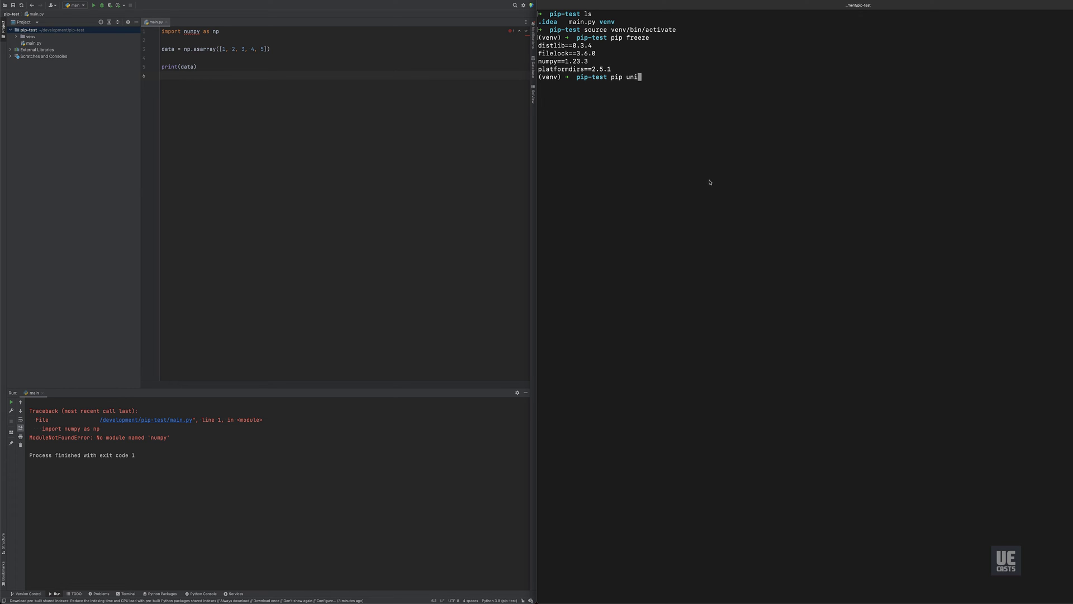
type("nstall nu")
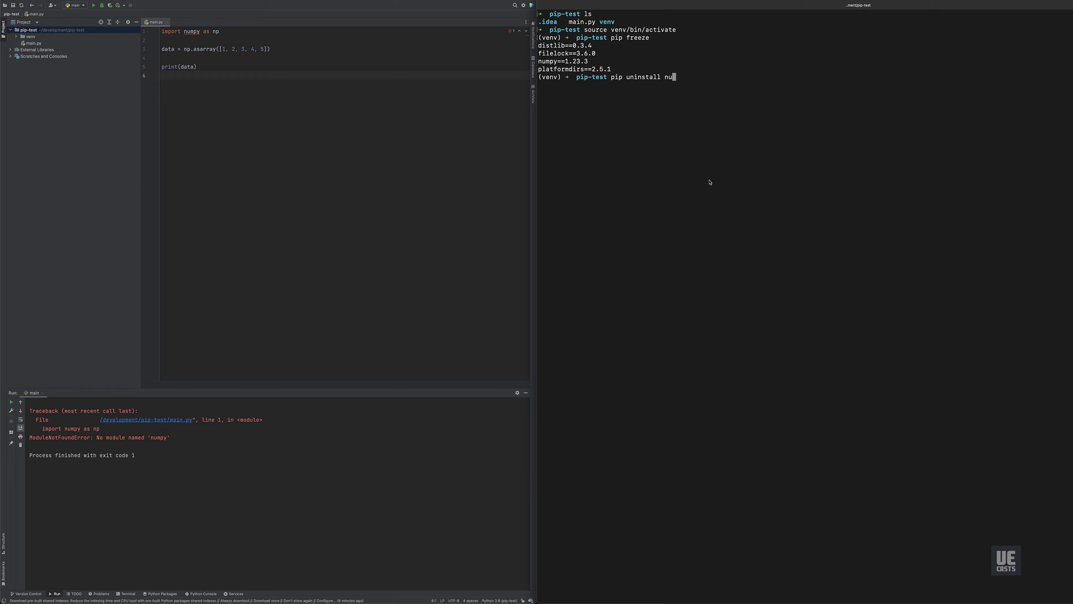
key("Return")
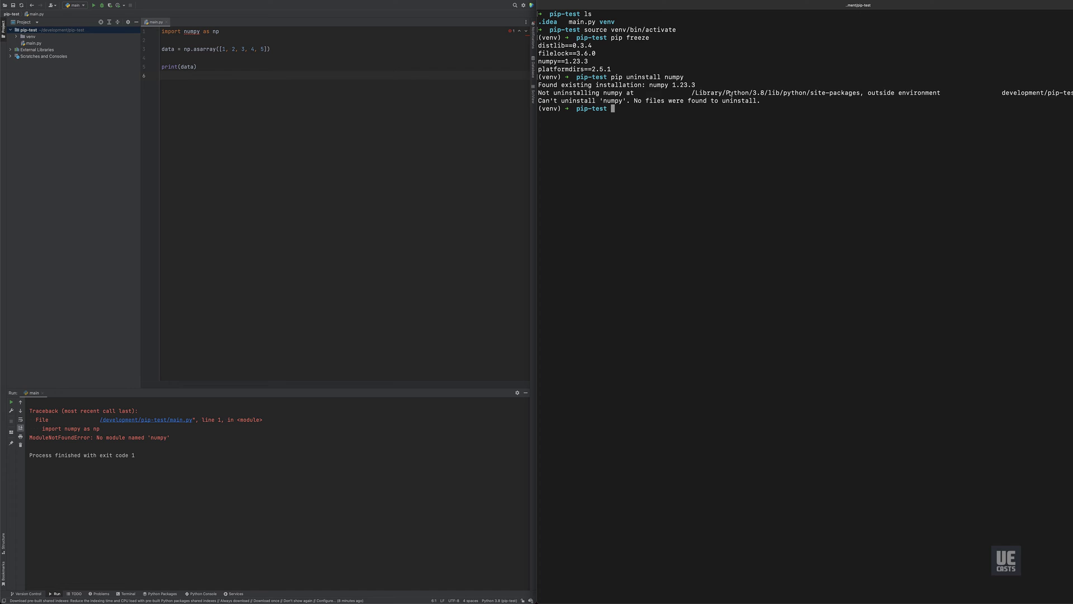
mouse_move(800, 130)
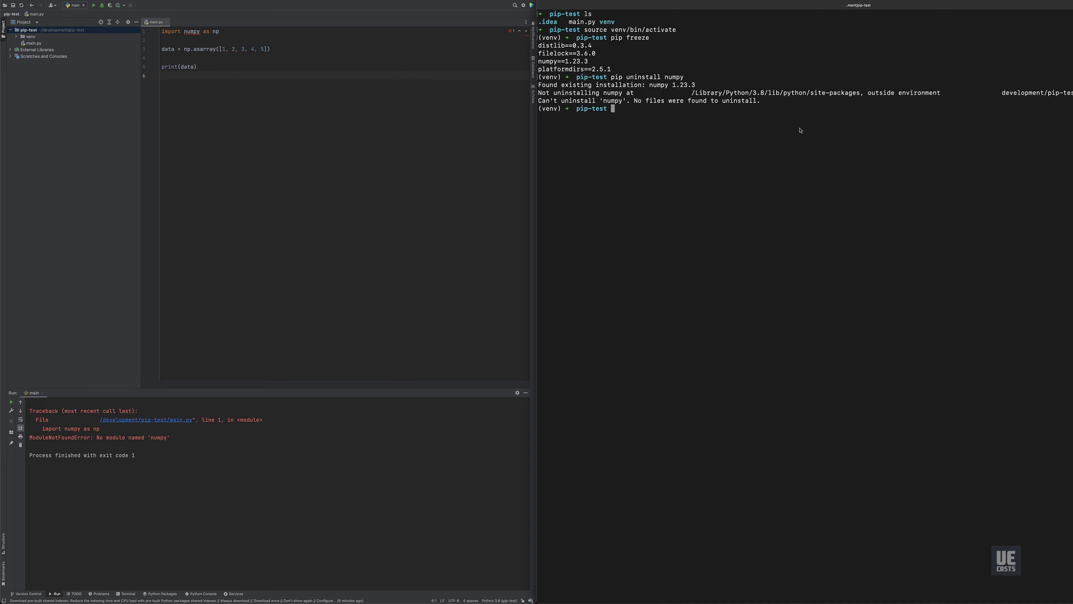
type("pip freeze")
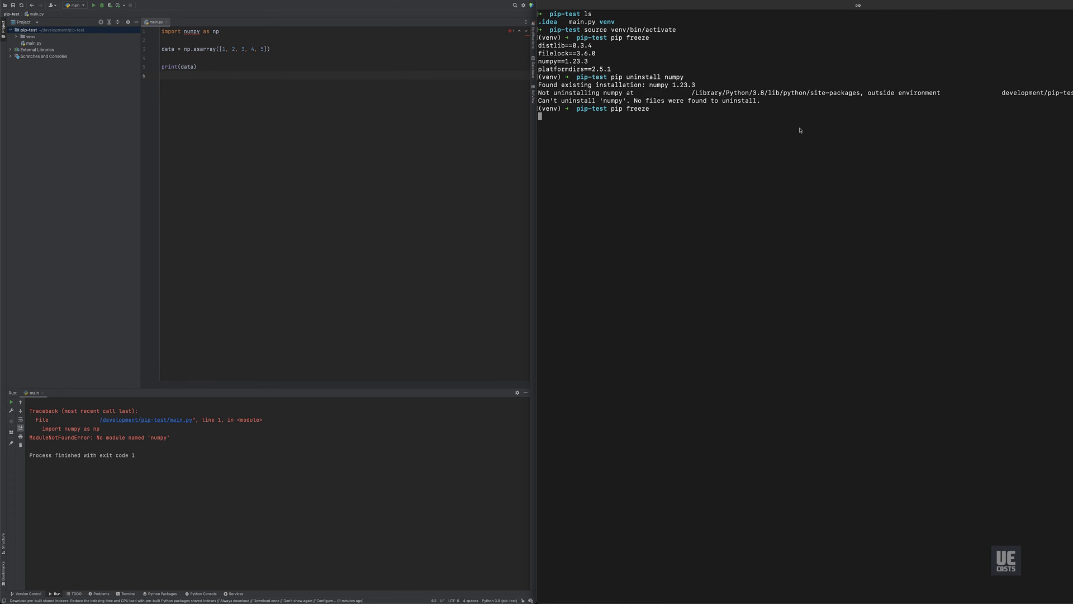
key("Return")
type("pip3 uninstall n")
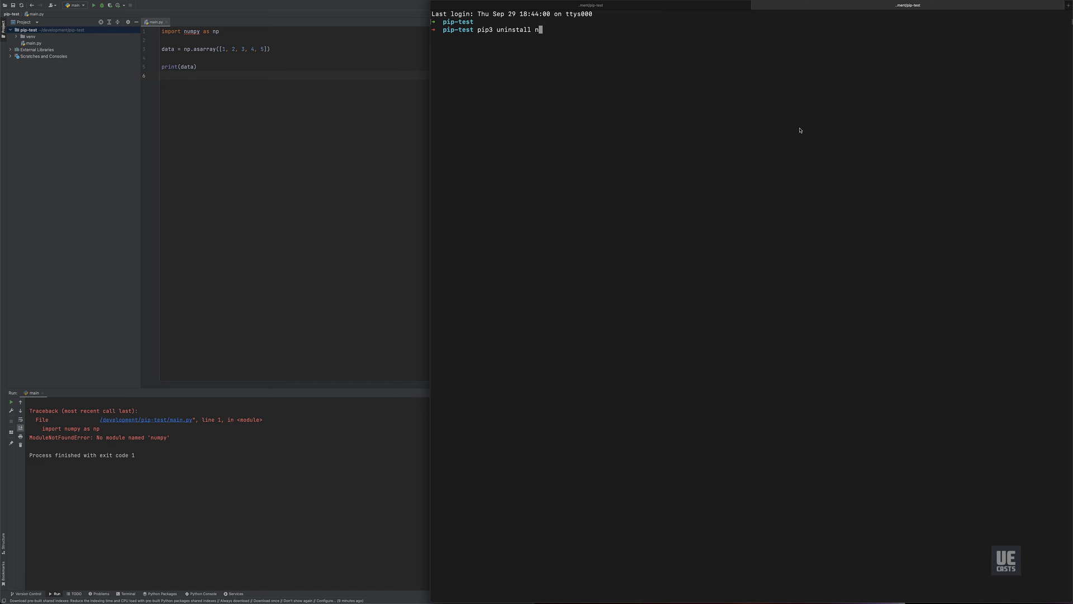
Uninstall the global numpy with pip3 and reactivate the project venv.
type("umpy")
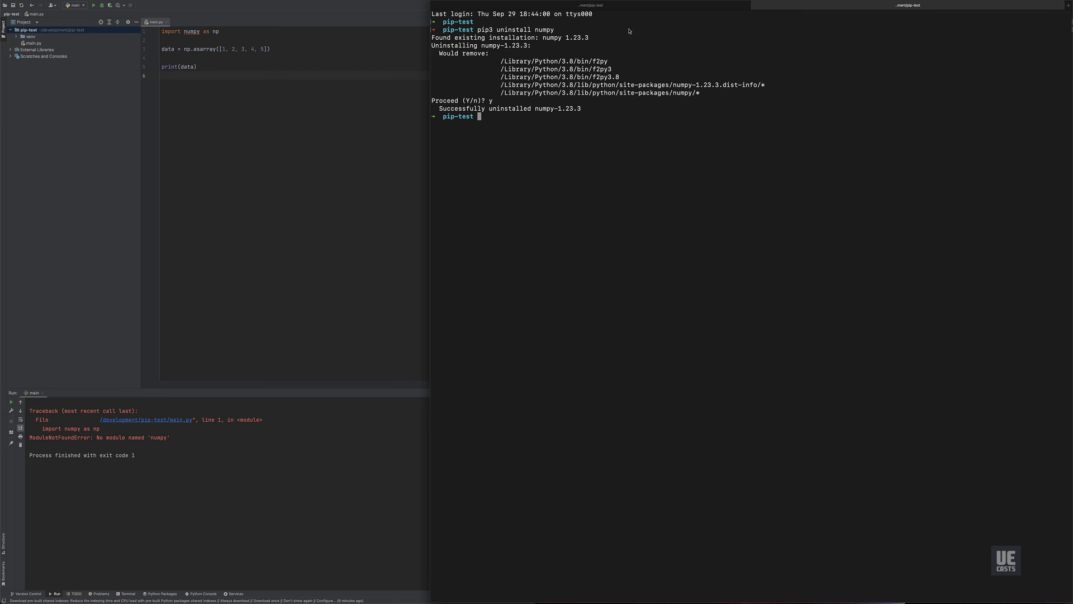
type("sour")
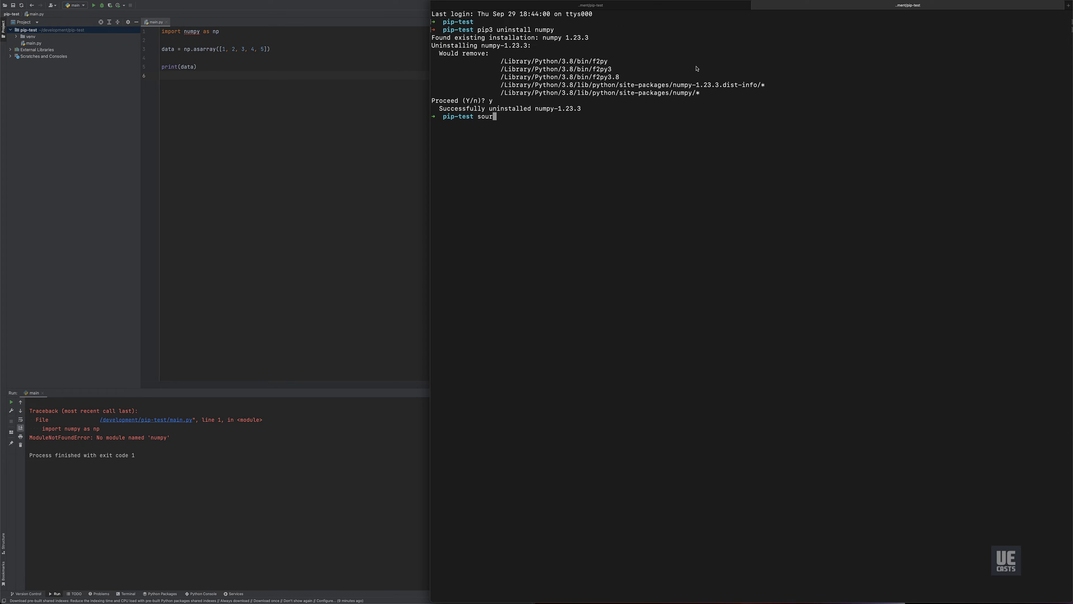
key("Return")
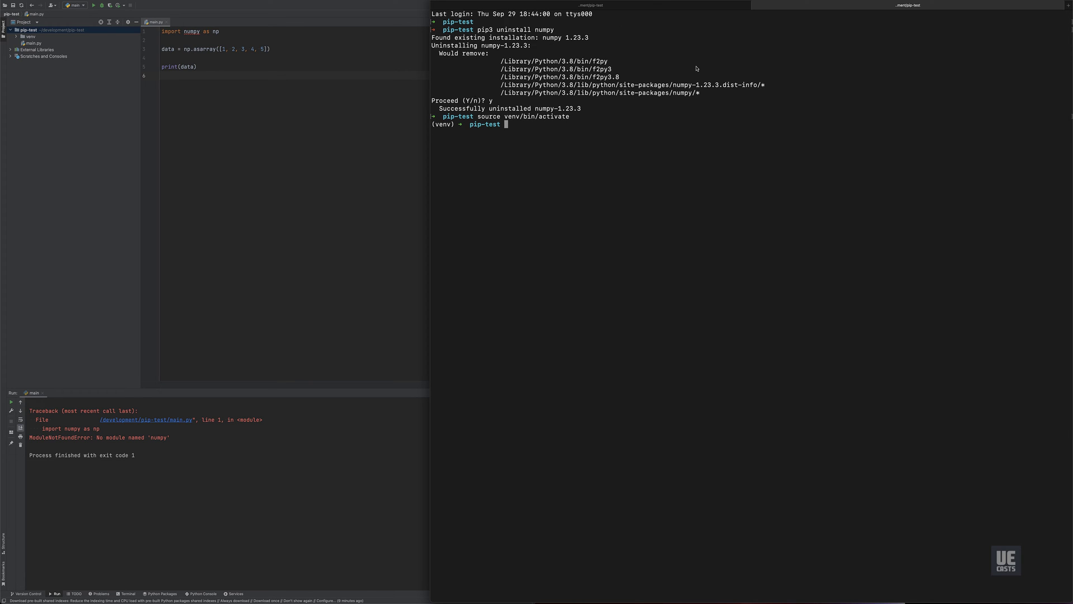
Confirm numpy is gone via pip freeze, then pip install numpy inside the venv.
type("pip freeze")
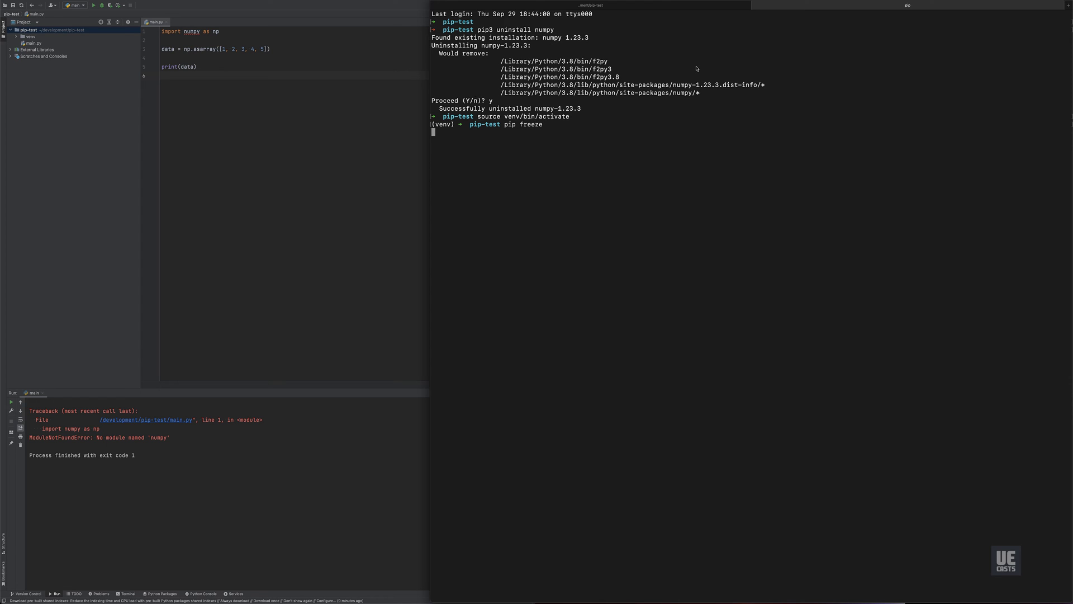
key("Return")
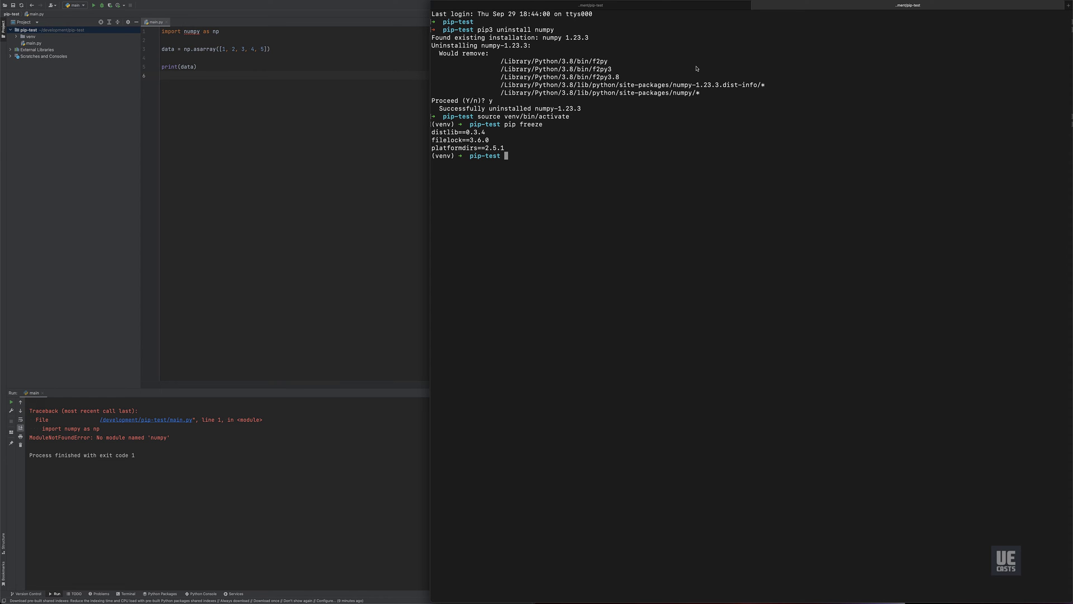
type("pip install n")
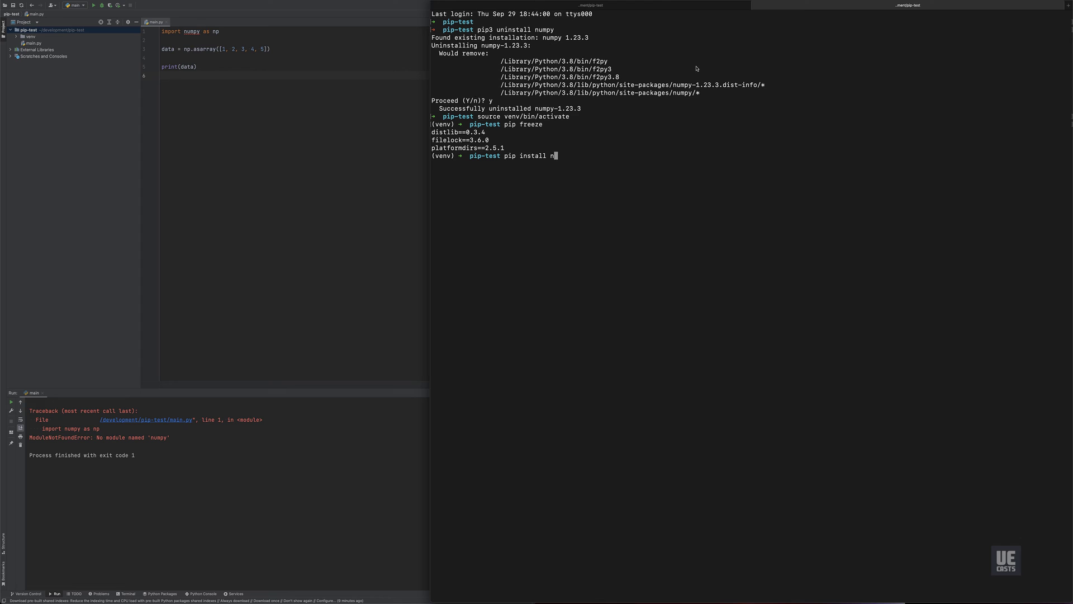
key("Return")
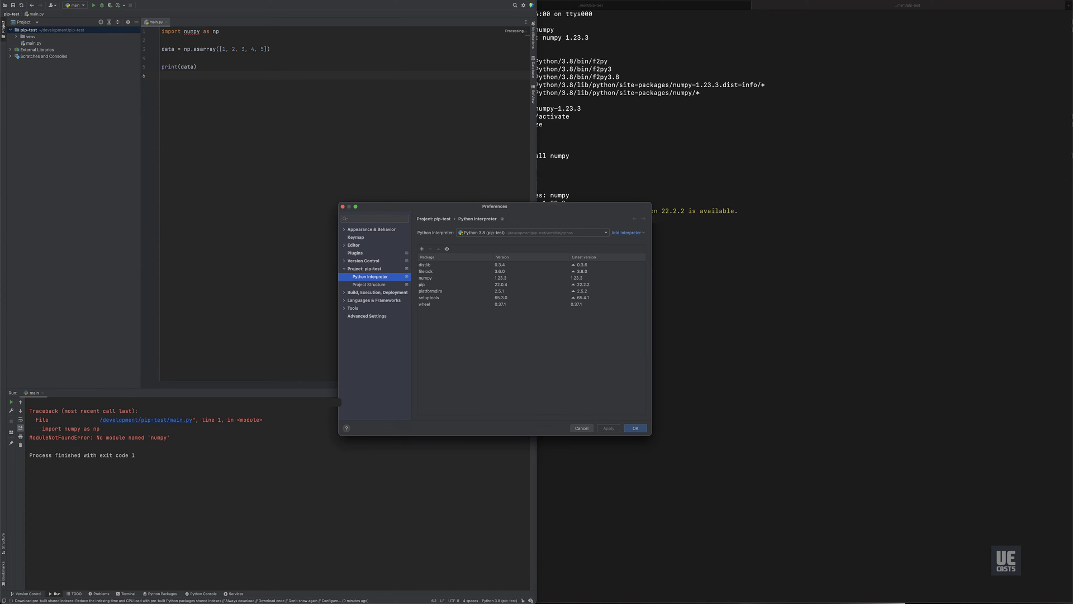
Verify numpy in the interpreter package list, close with OK, and rerun main.py.
left_click(425, 278)
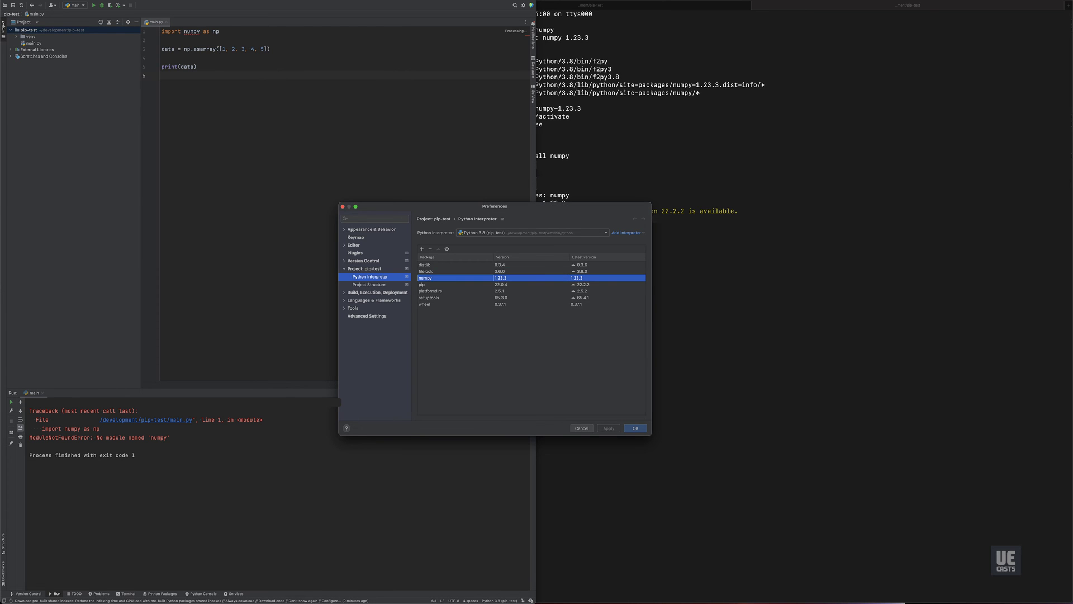
left_click(634, 427)
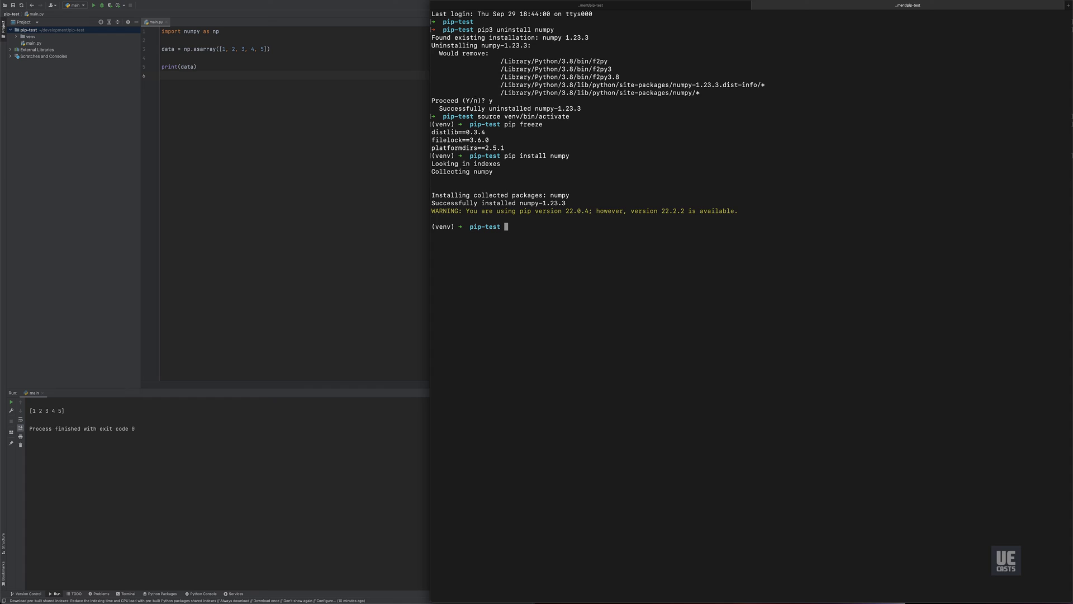
In python -i, import numpy to show it loads from the venv's site-packages.
type("pip install numpy")
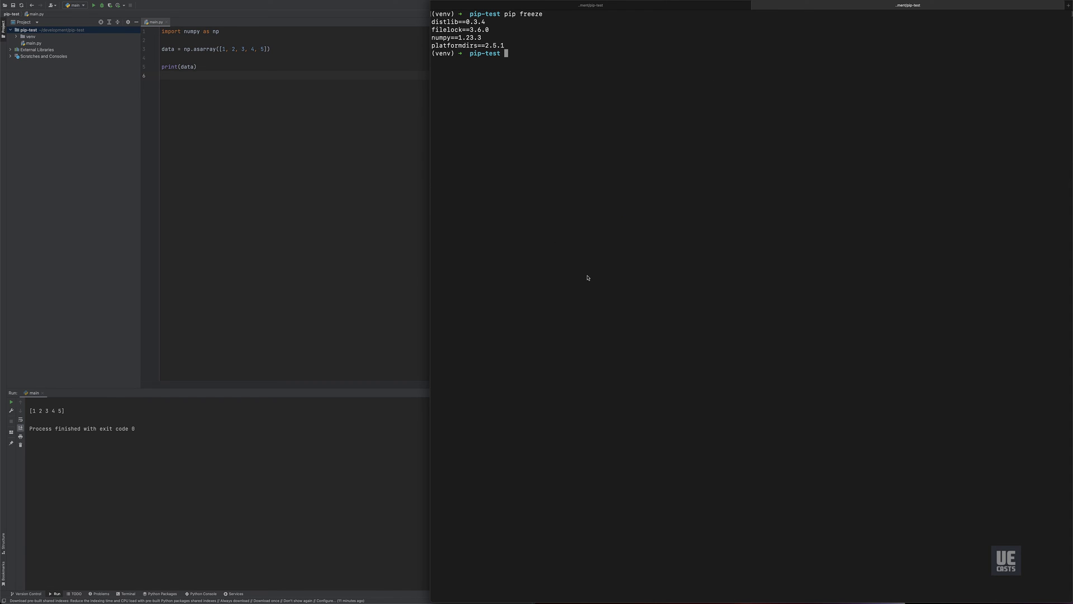
type("python -i")
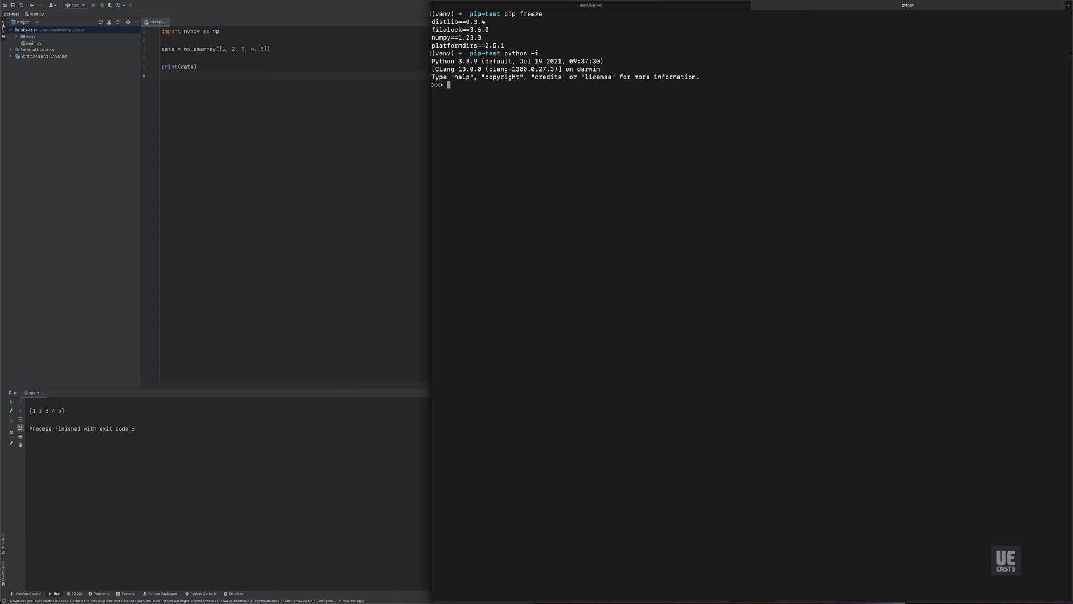
type("import numpy")
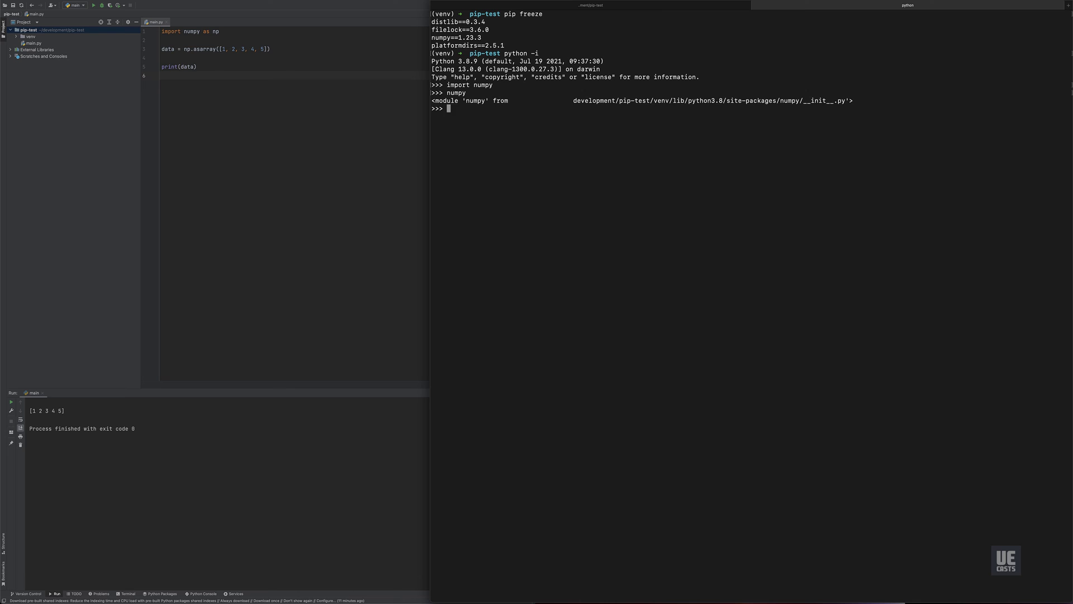
key("ctrl+d")
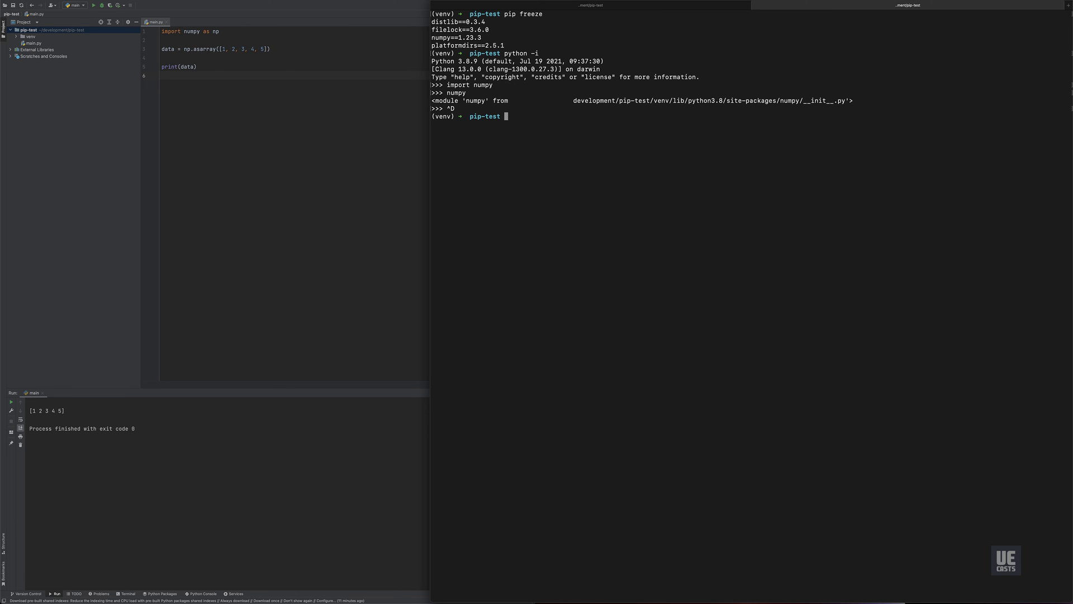
type("pip unins")
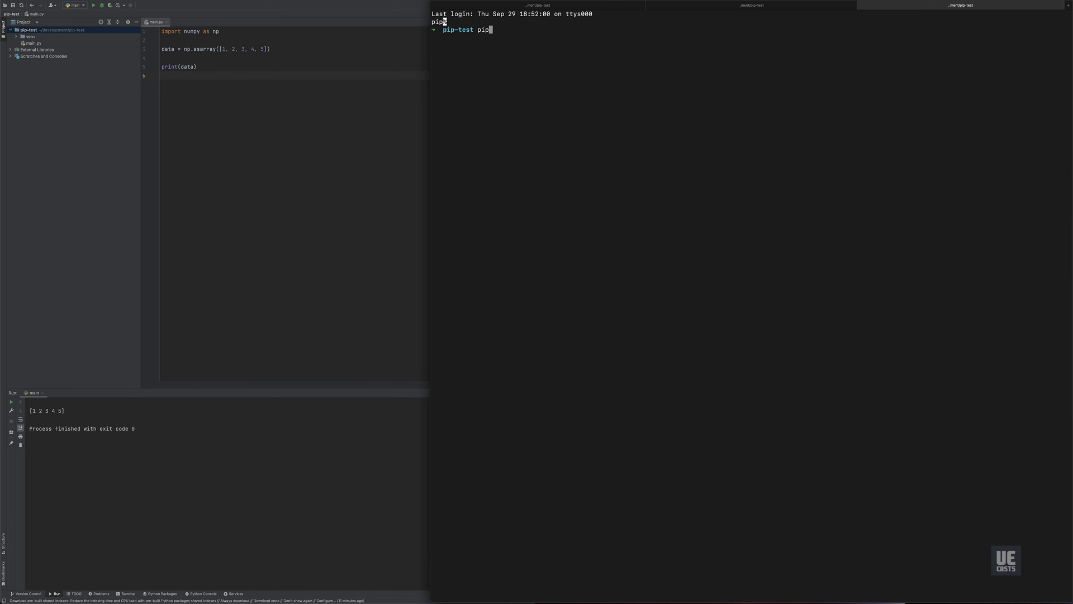
Reinstall numpy globally with pip3 install numpy.
type("3 install pn")
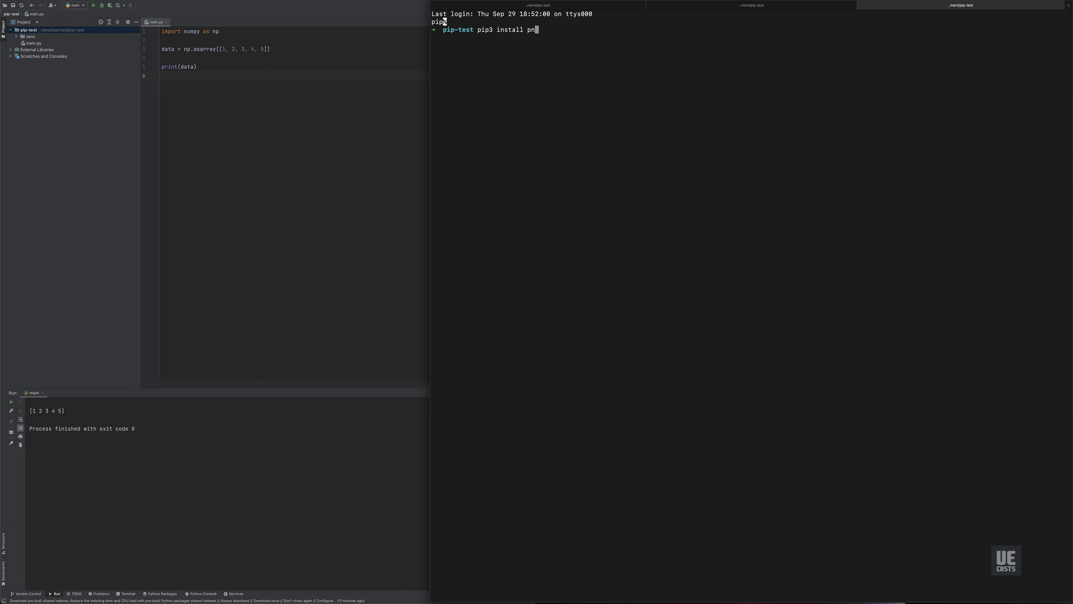
type("um")
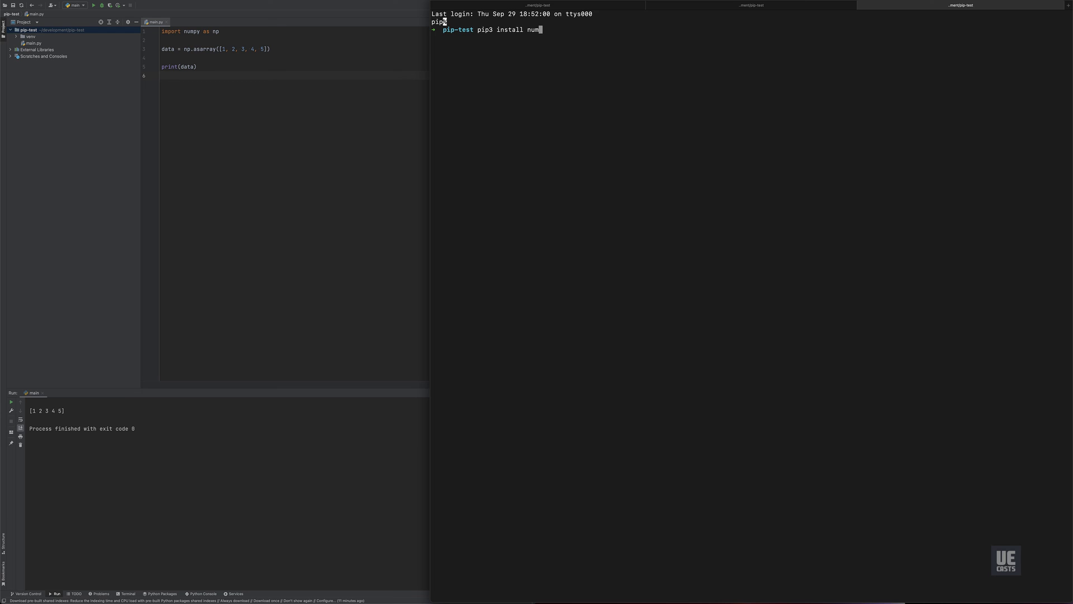
key("Return")
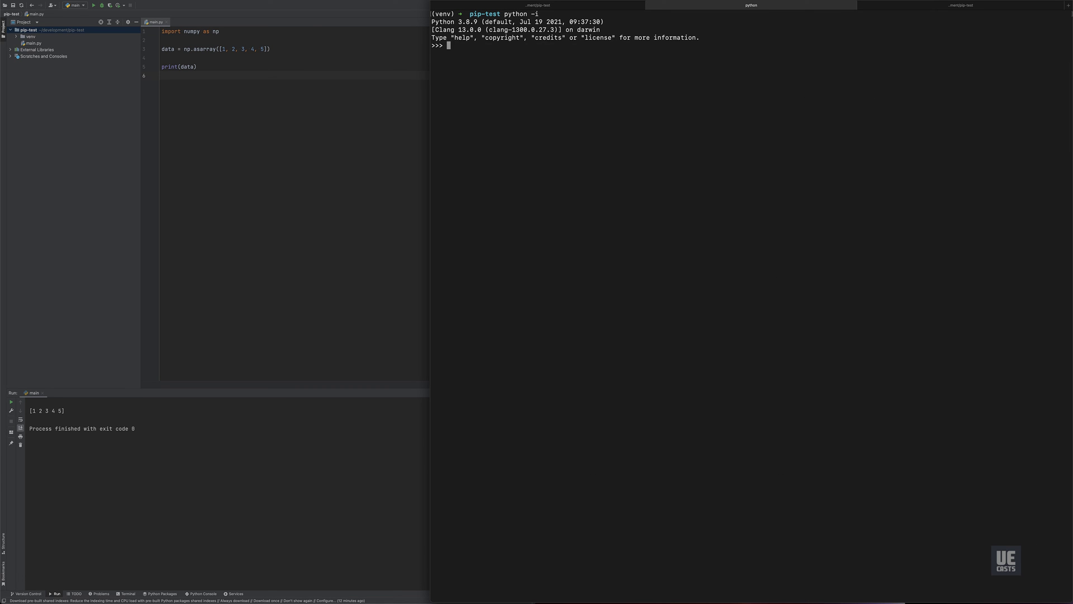
Import numpy in the venv's Python, showing it loads from global Library/Python/3.8.
type("import numpy")
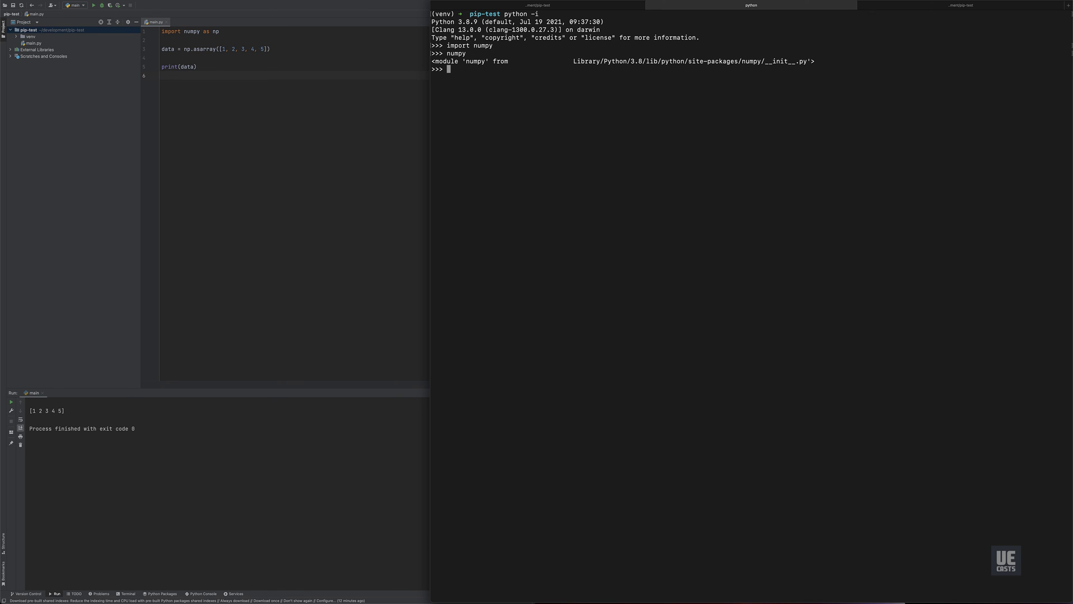
type("q")
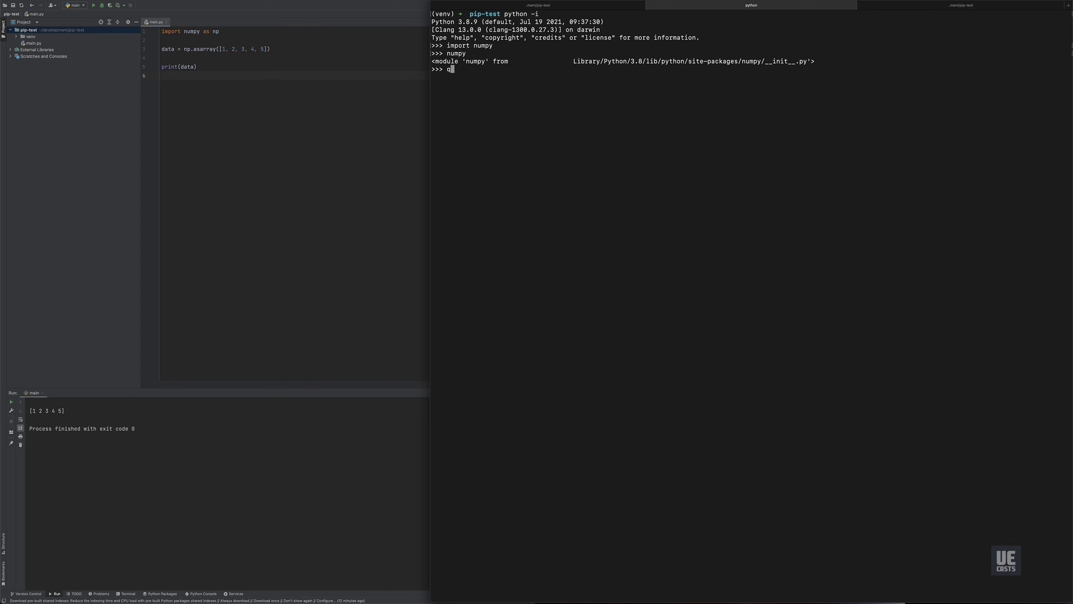
key("ctrl+d")
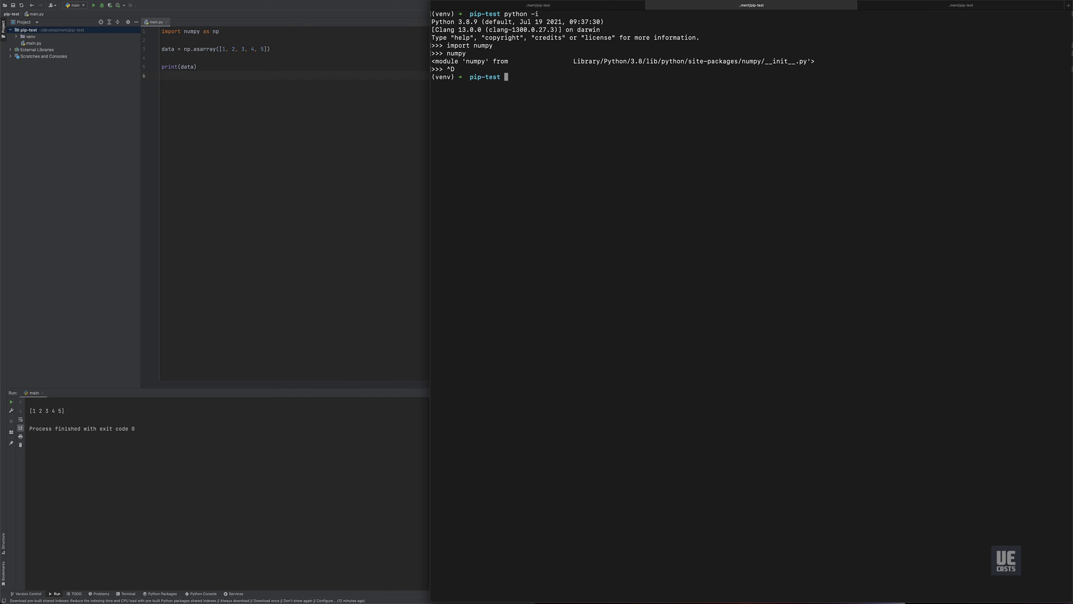
type("python n")
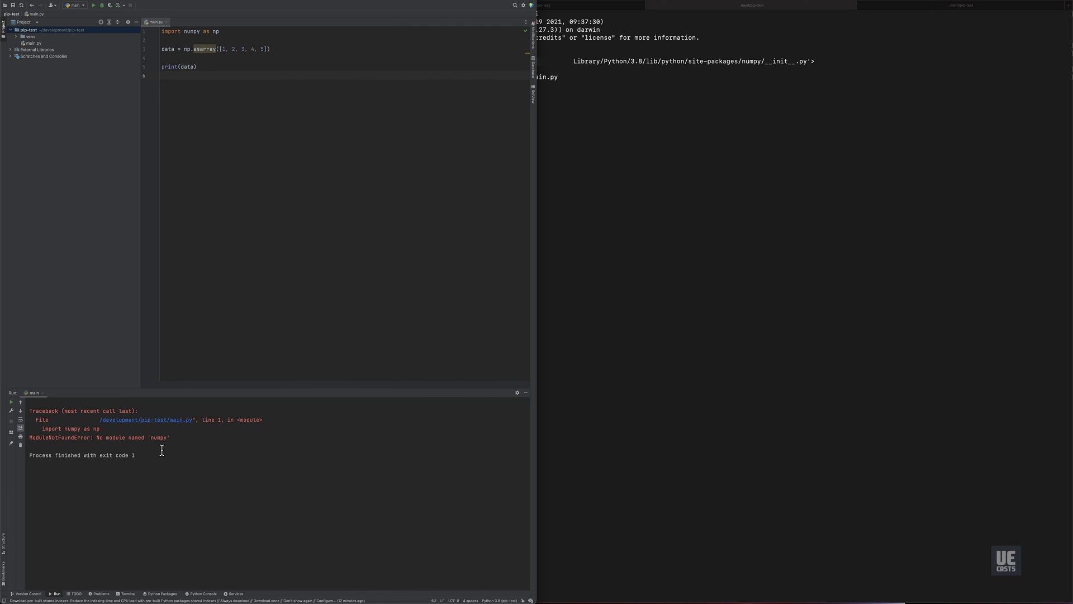
mouse_move(177, 443)
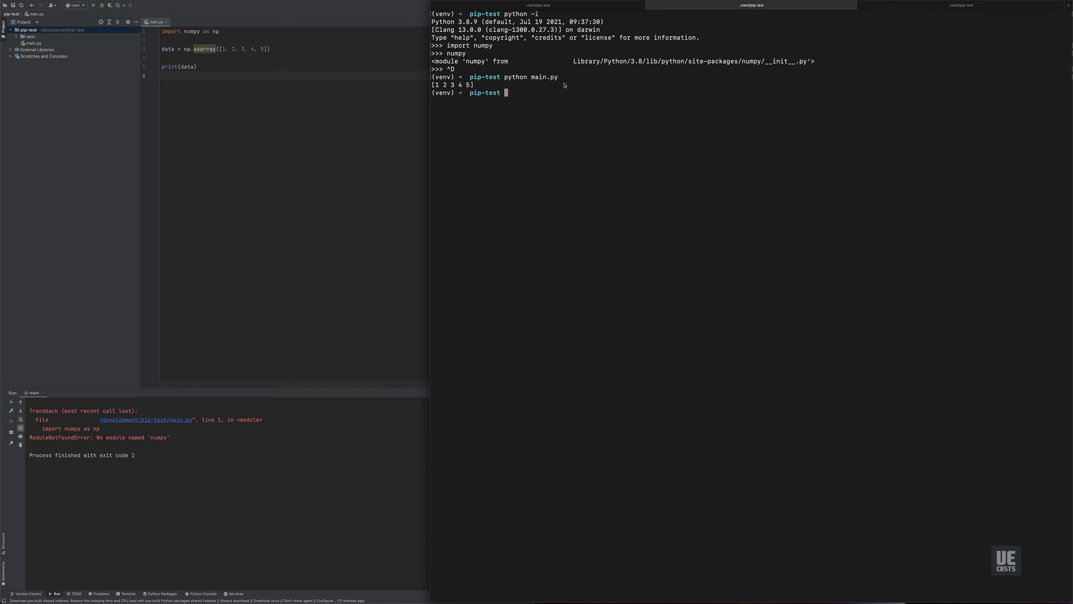
mouse_move(559, 110)
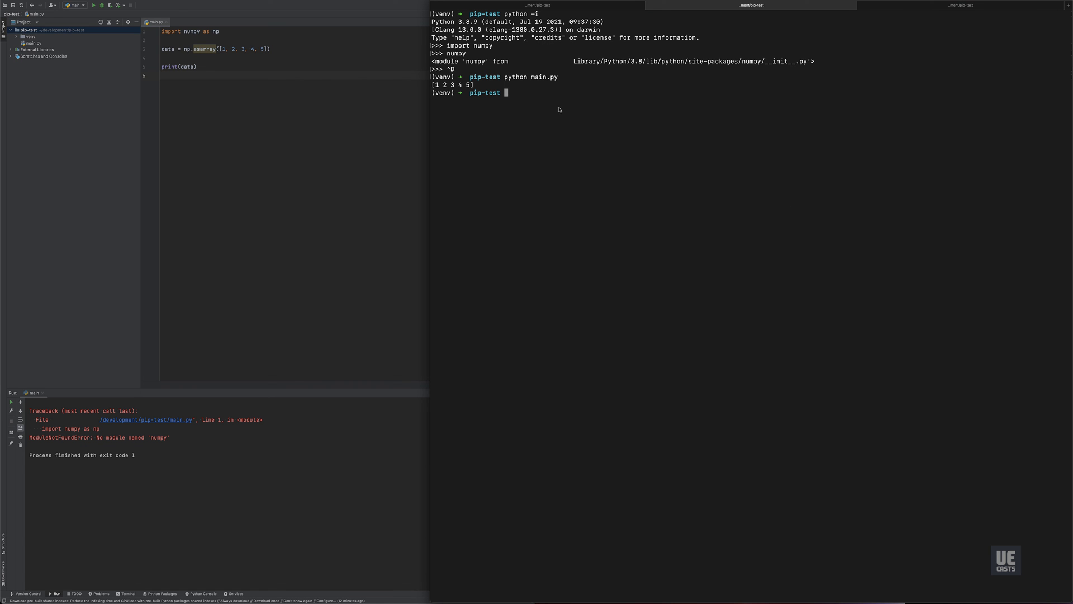